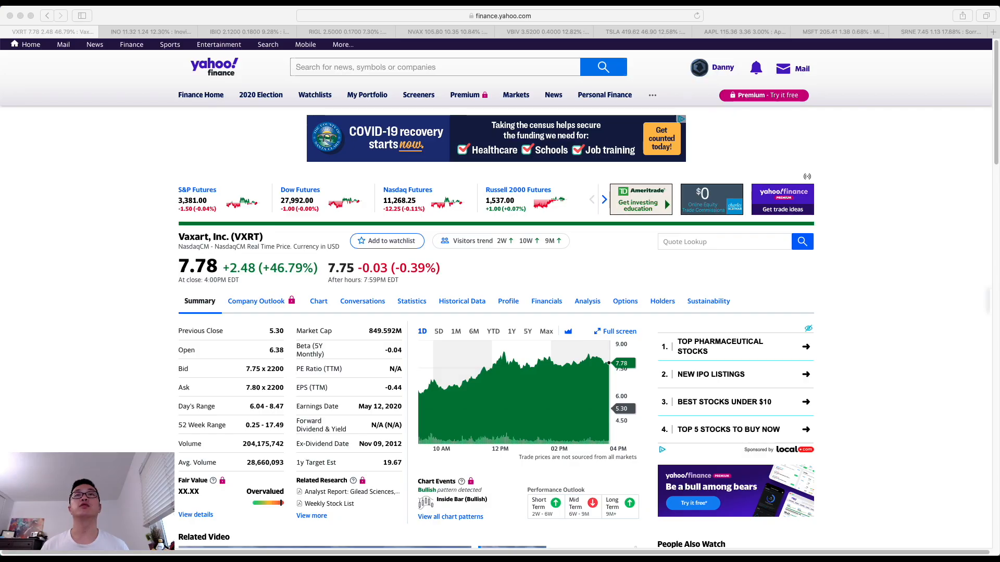
pyautogui.moveTo(130, 240)
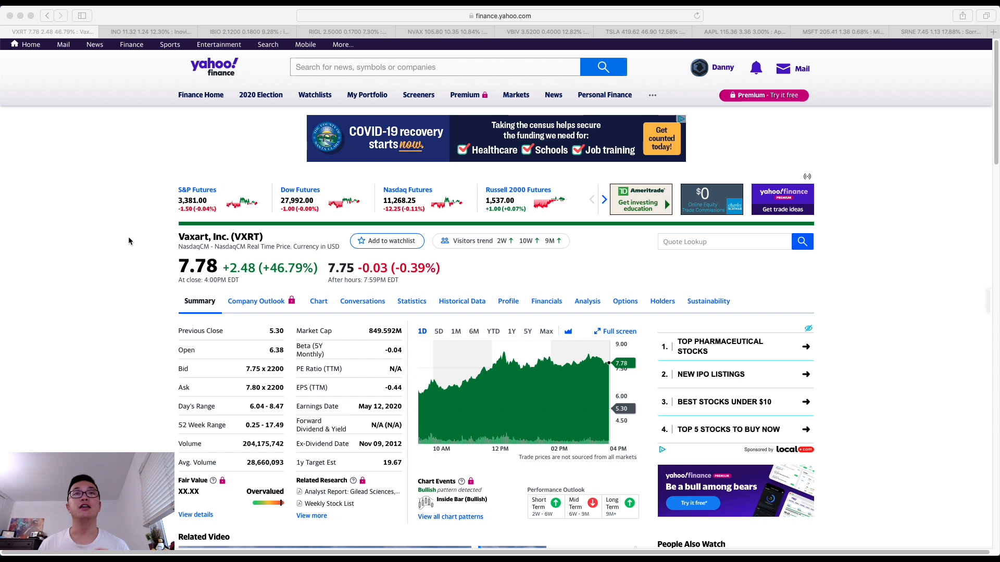
pyautogui.moveTo(132, 239)
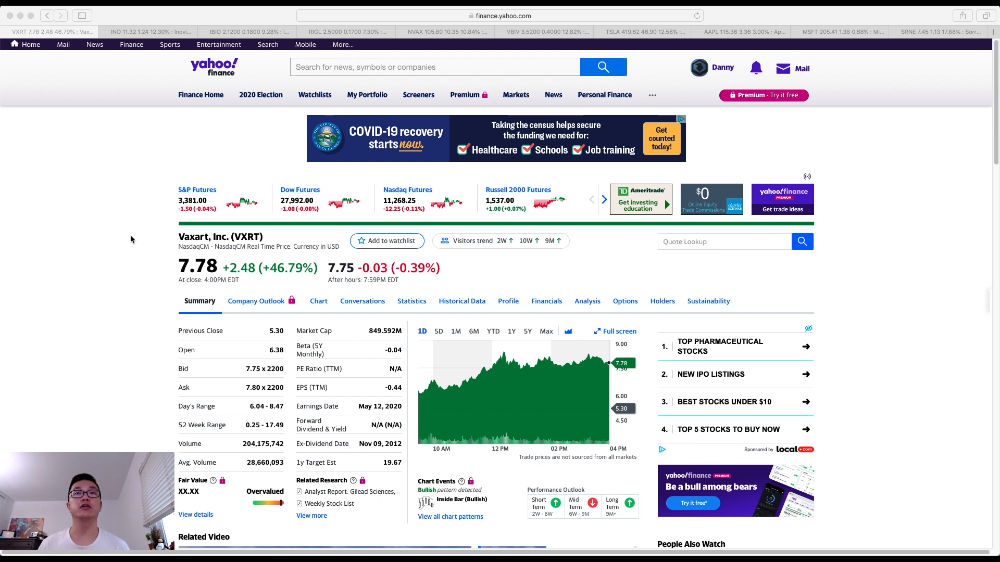
pyautogui.moveTo(134, 240)
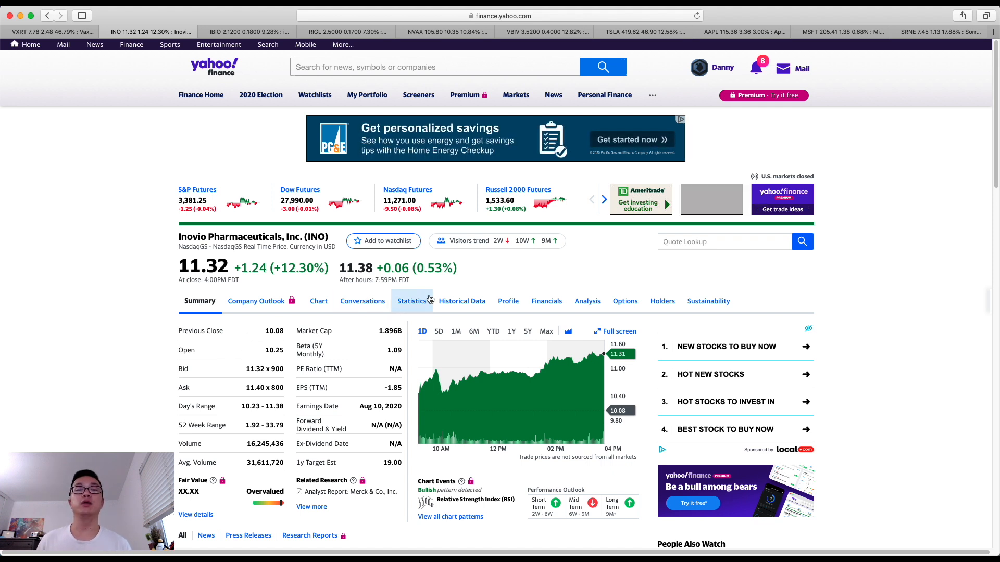
pyautogui.moveTo(420, 391)
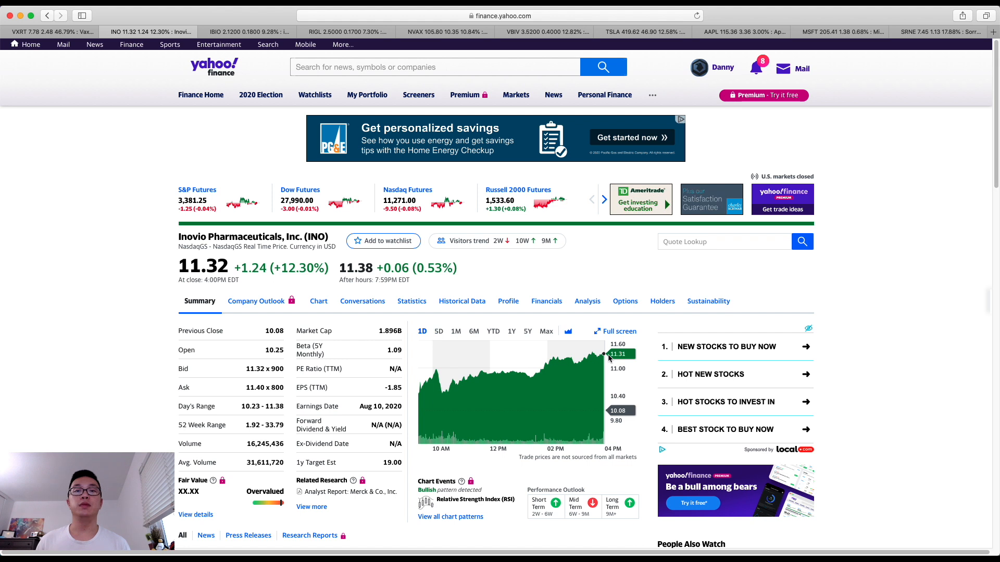
pyautogui.moveTo(602, 356)
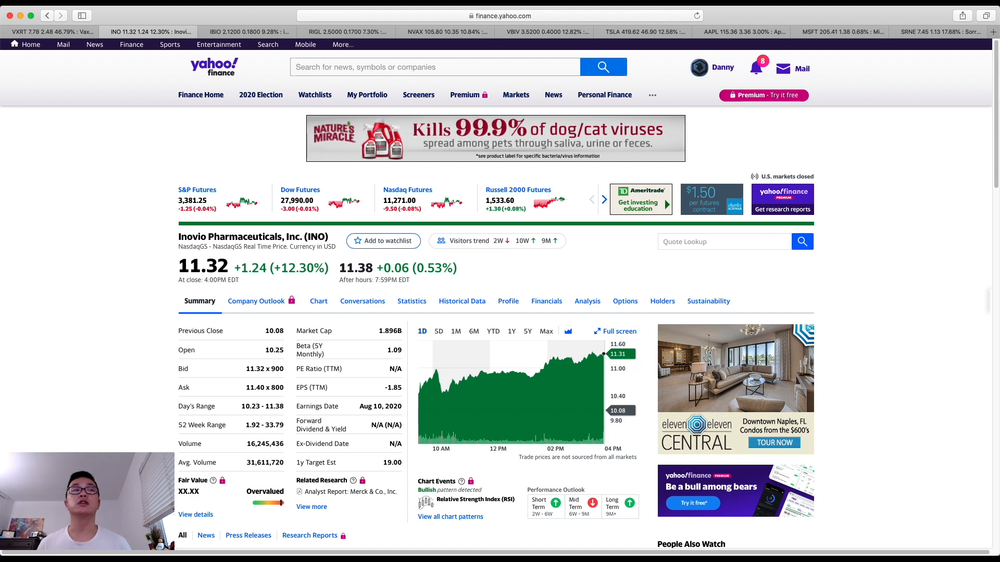
# Step: Show one month of iBio (IBIO) price history on its quote page
pyautogui.click(248, 31)
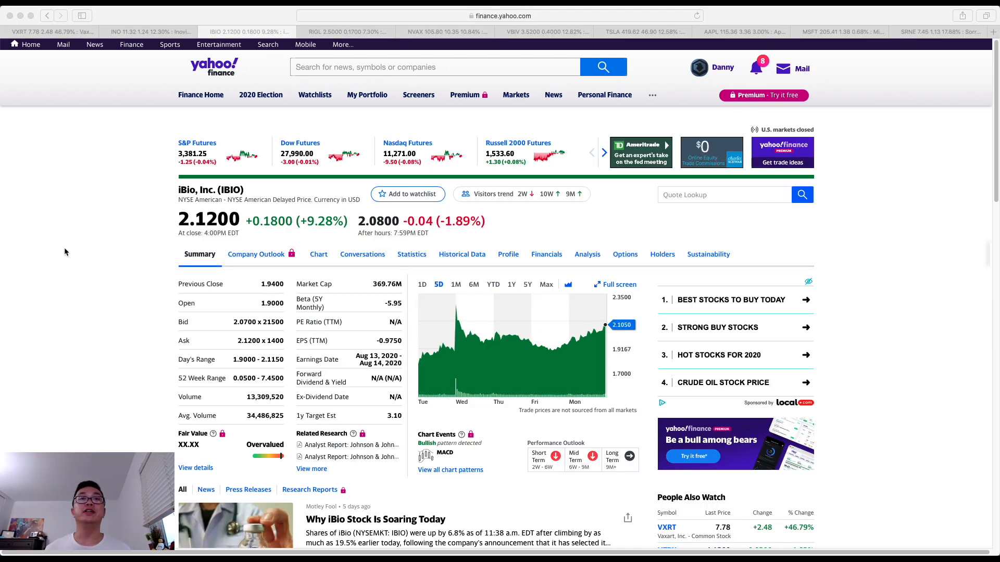
pyautogui.moveTo(88, 252)
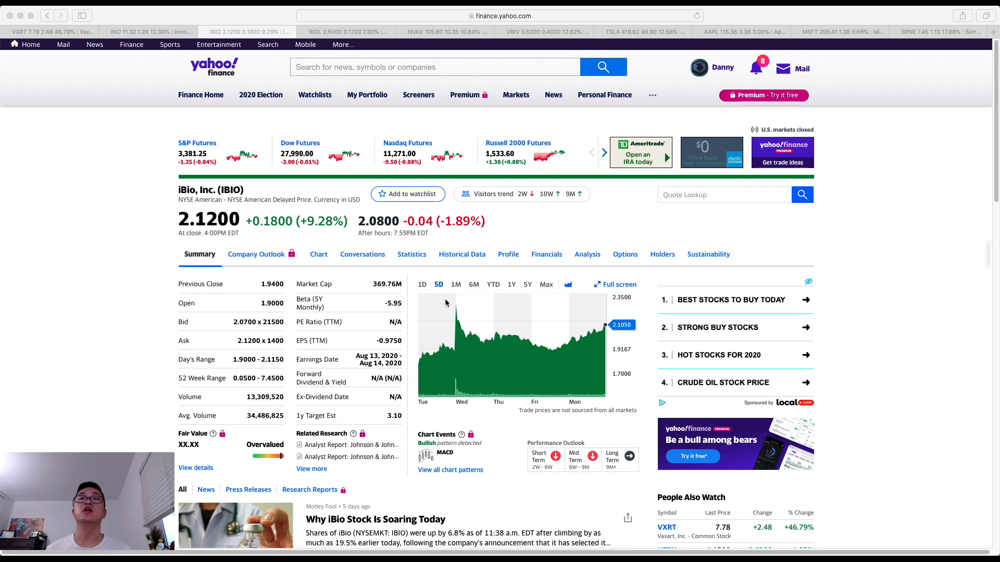
pyautogui.click(456, 285)
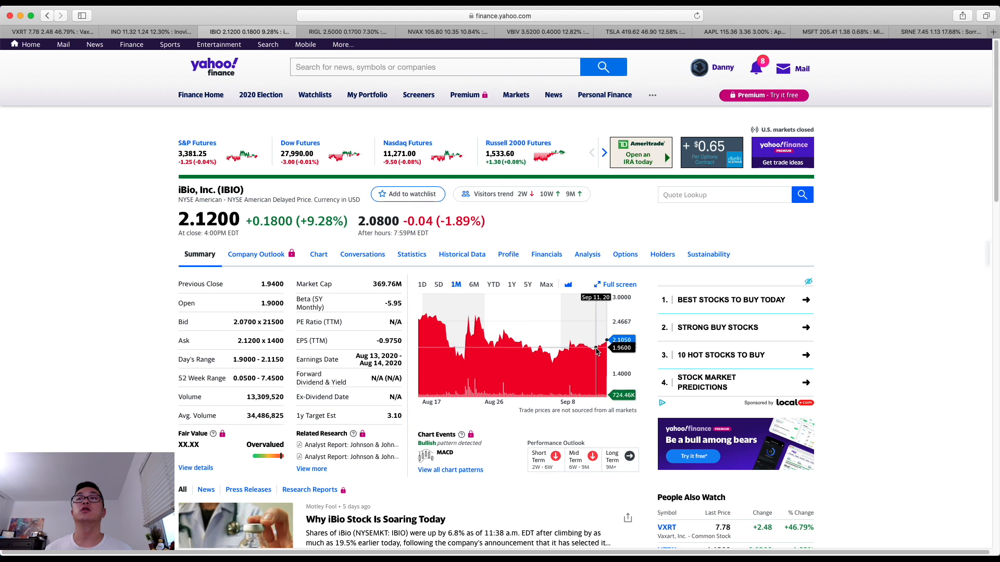
pyautogui.moveTo(605, 344)
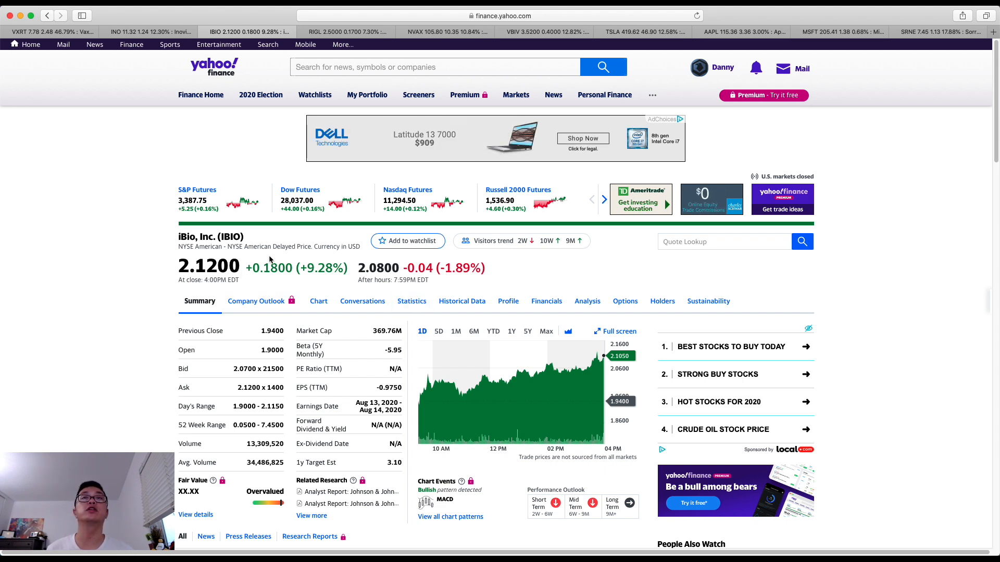
# Step: Show six months of Rigel Pharmaceuticals (RIGL) price history on its quote page
pyautogui.click(352, 31)
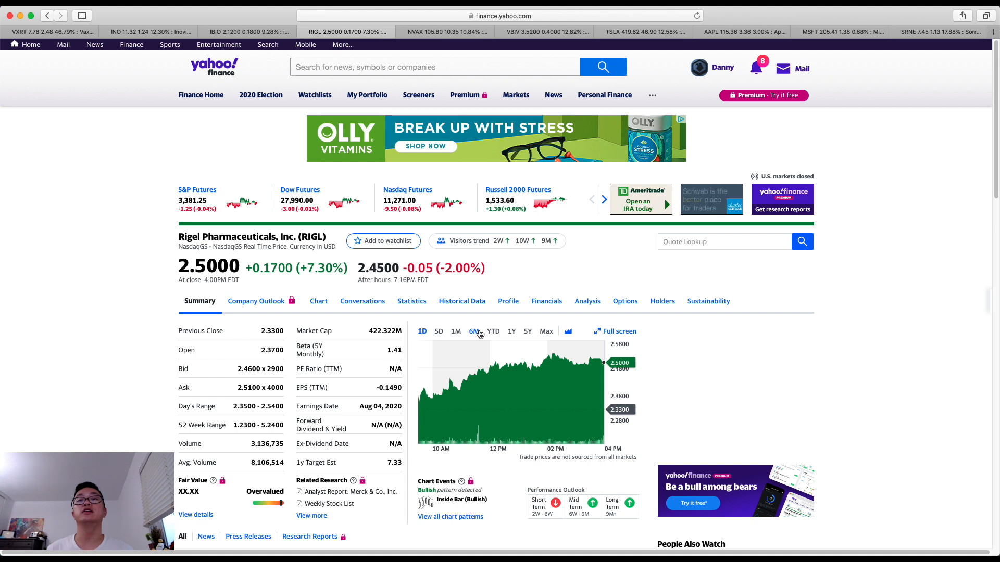
pyautogui.moveTo(479, 327)
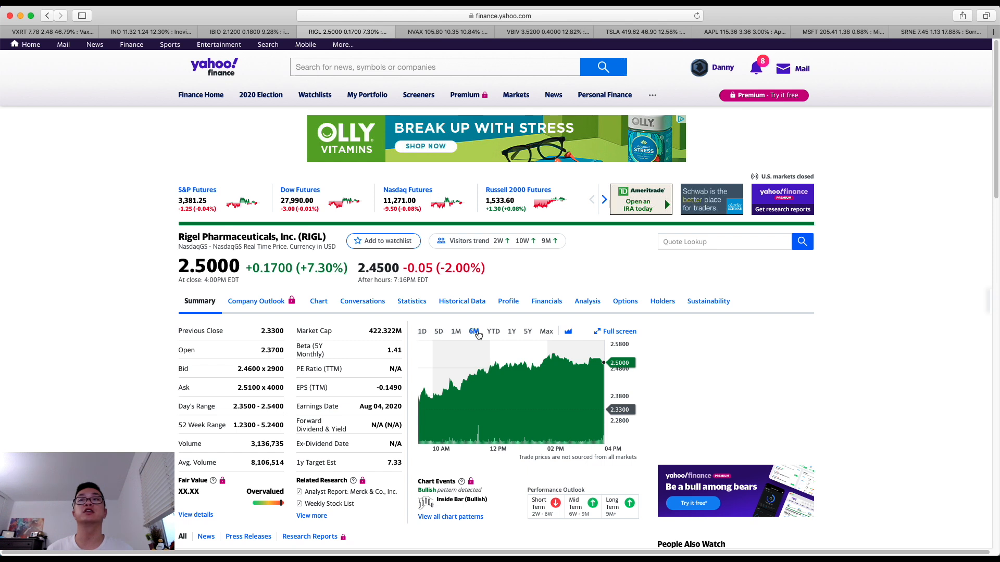
pyautogui.click(473, 331)
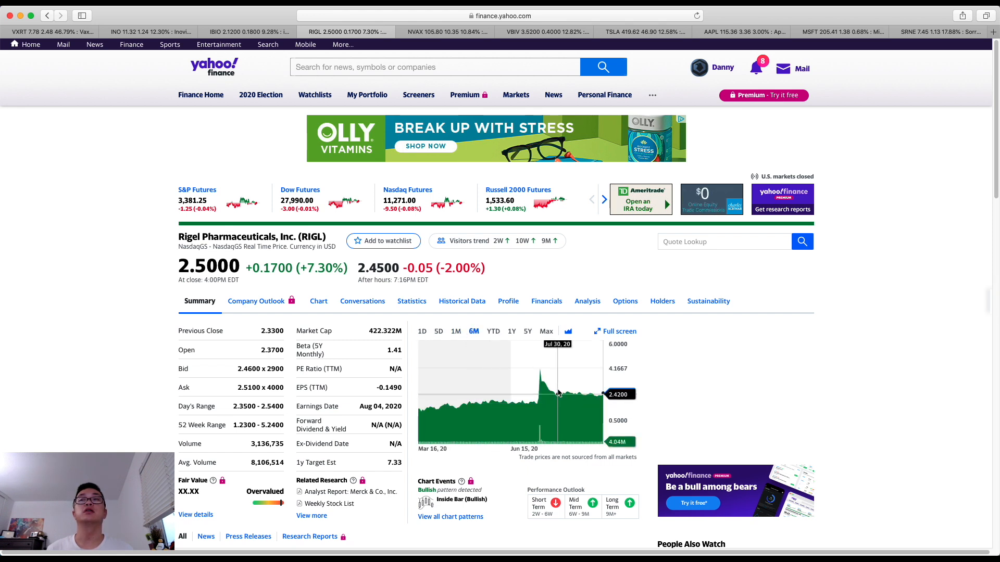
pyautogui.moveTo(590, 397)
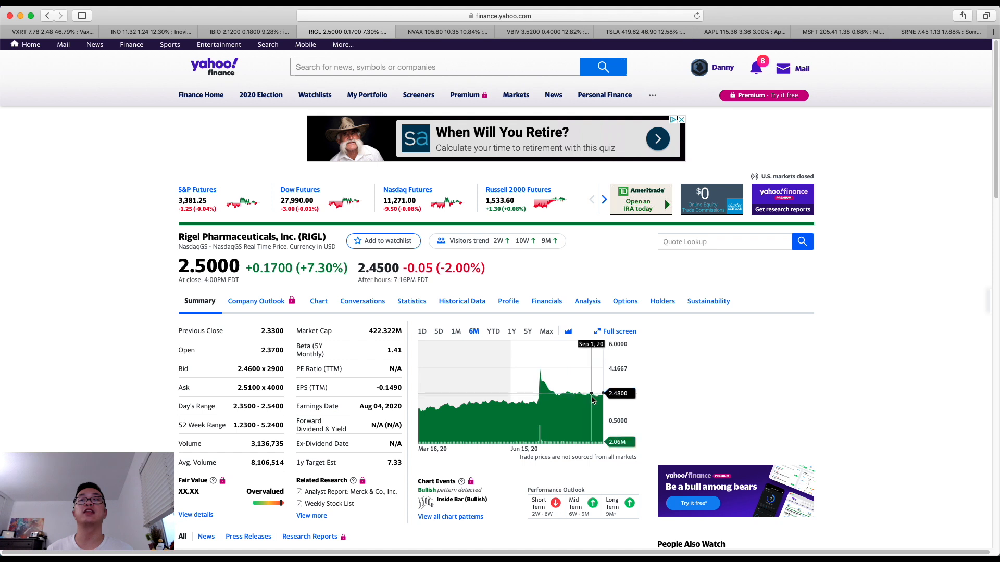
pyautogui.moveTo(601, 402)
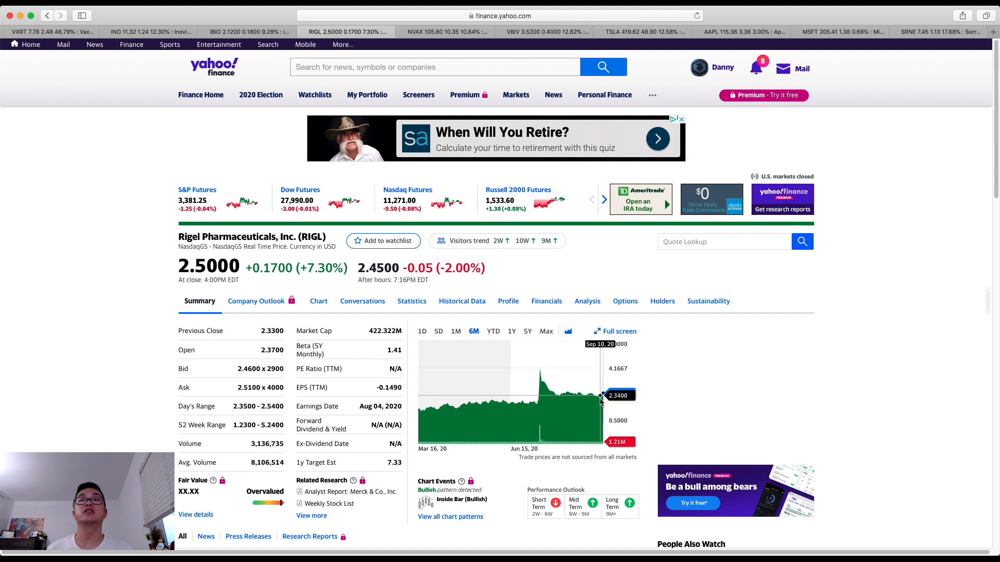
pyautogui.moveTo(604, 400)
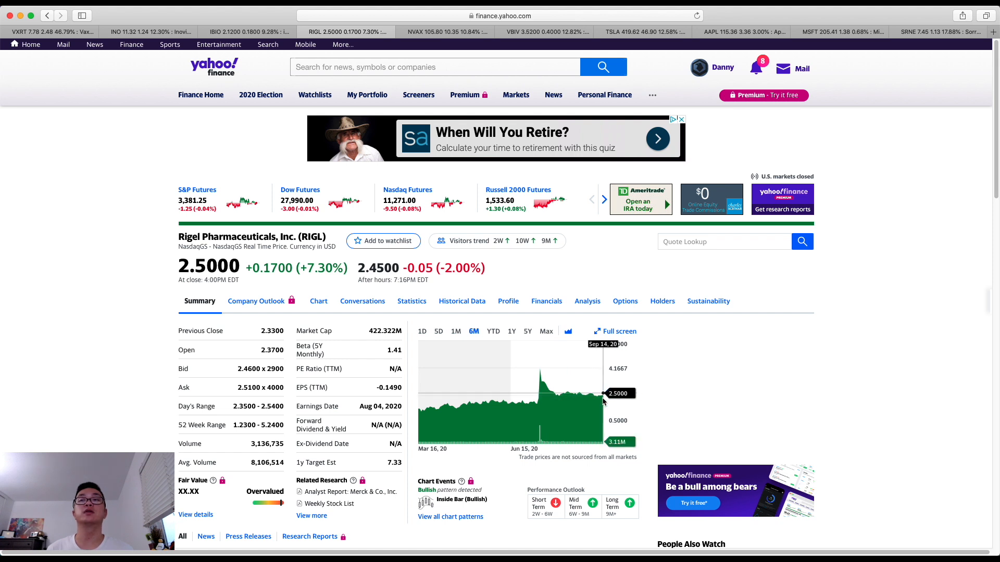
pyautogui.moveTo(581, 402)
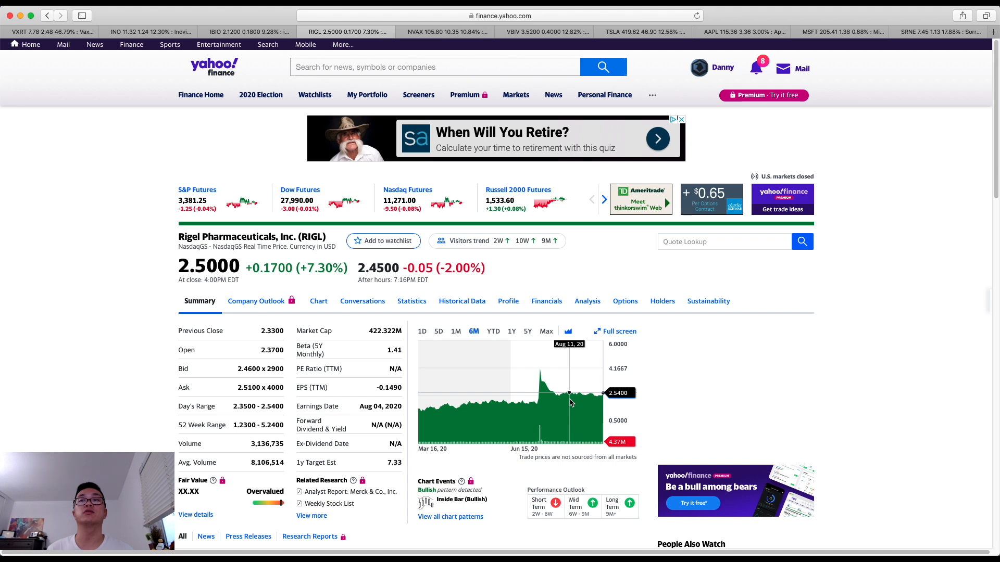
pyautogui.moveTo(556, 404)
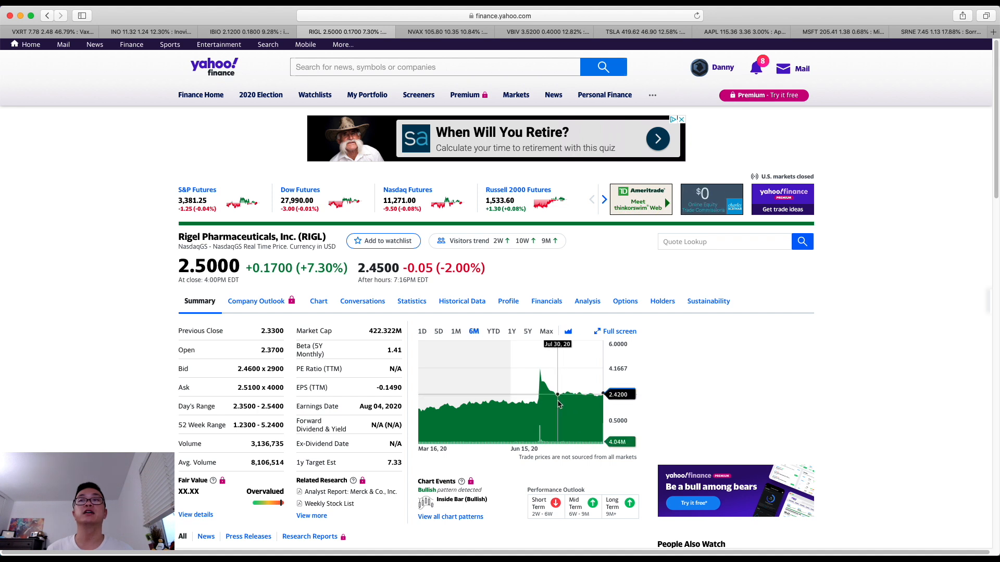
pyautogui.moveTo(558, 399)
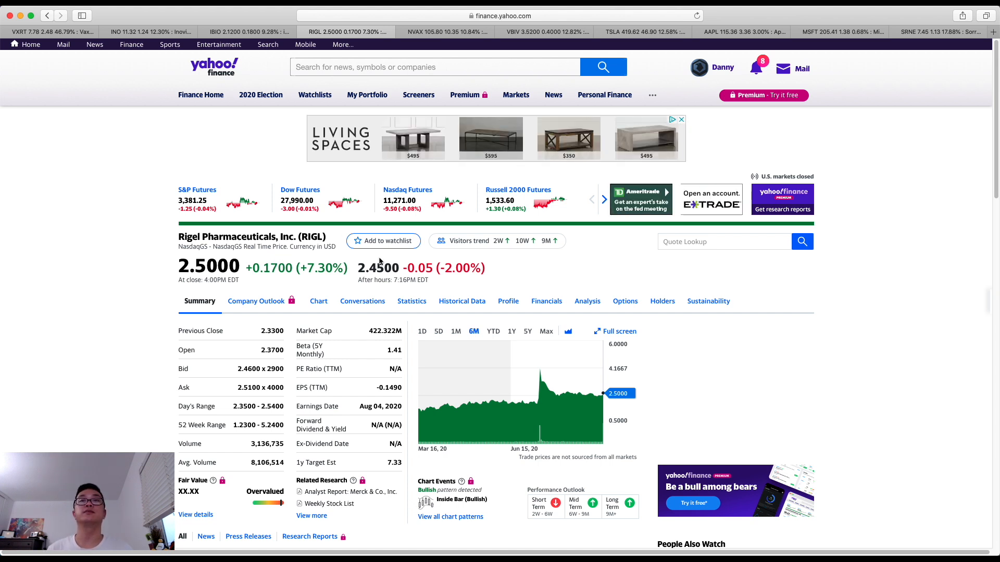
# Step: Switch to the Novavax (NVAX) quote summary with its one-day chart
pyautogui.click(452, 31)
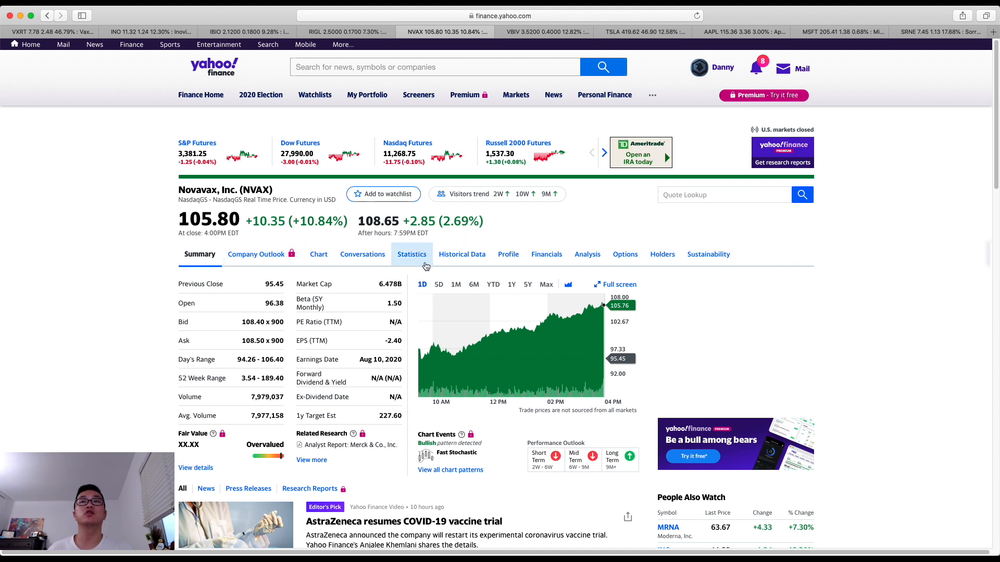
pyautogui.moveTo(498, 130)
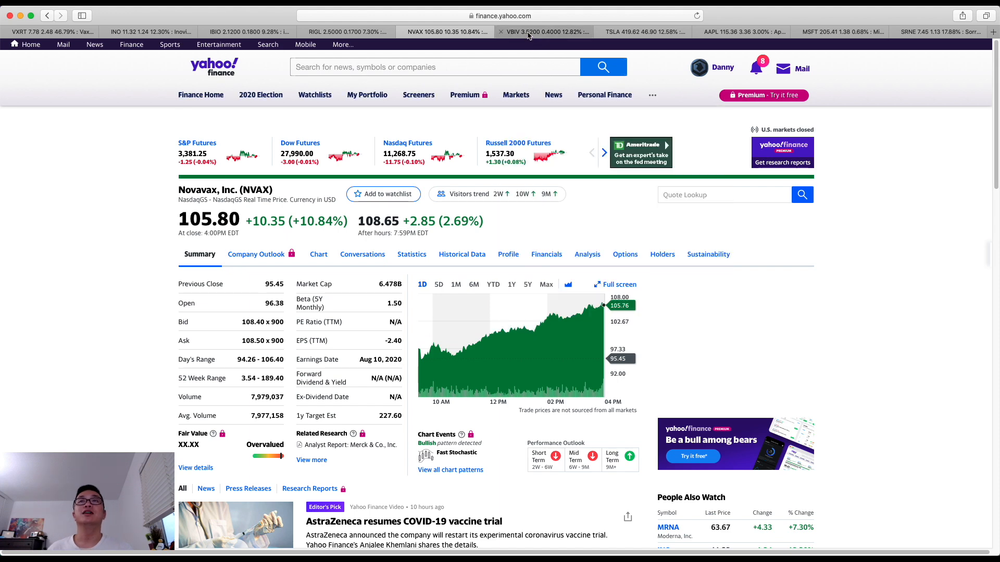
pyautogui.click(544, 31)
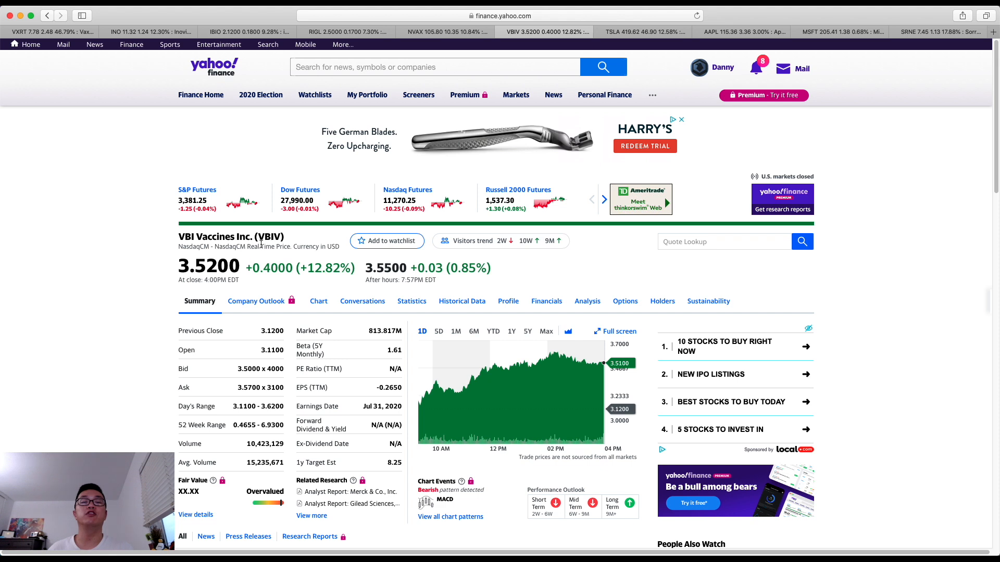
pyautogui.moveTo(314, 284)
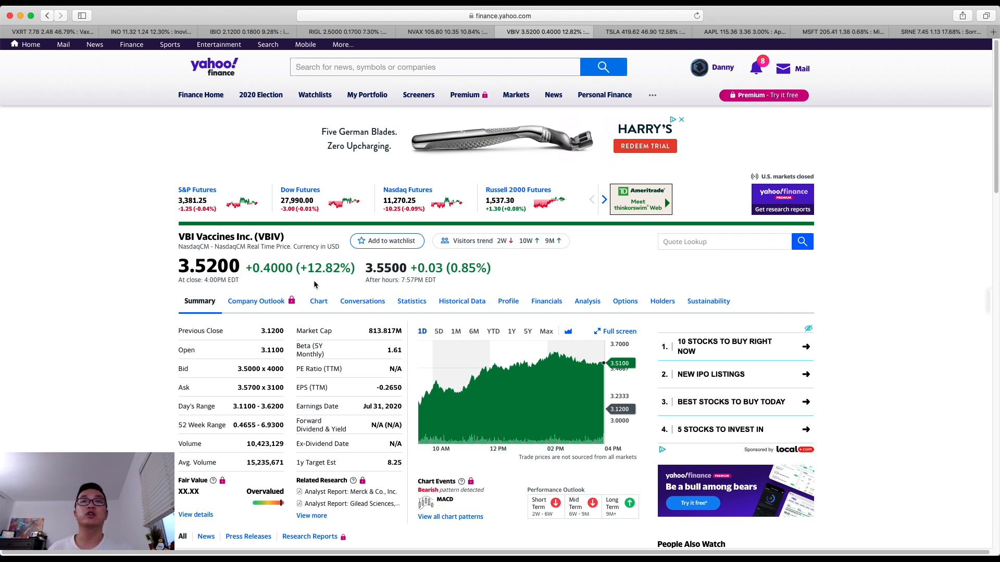
pyautogui.moveTo(397, 281)
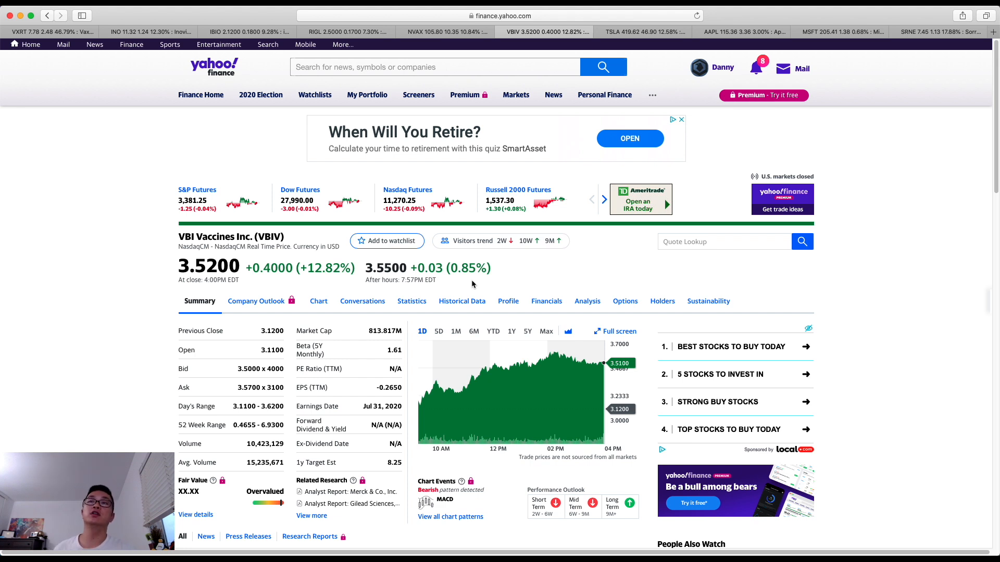
pyautogui.click(474, 331)
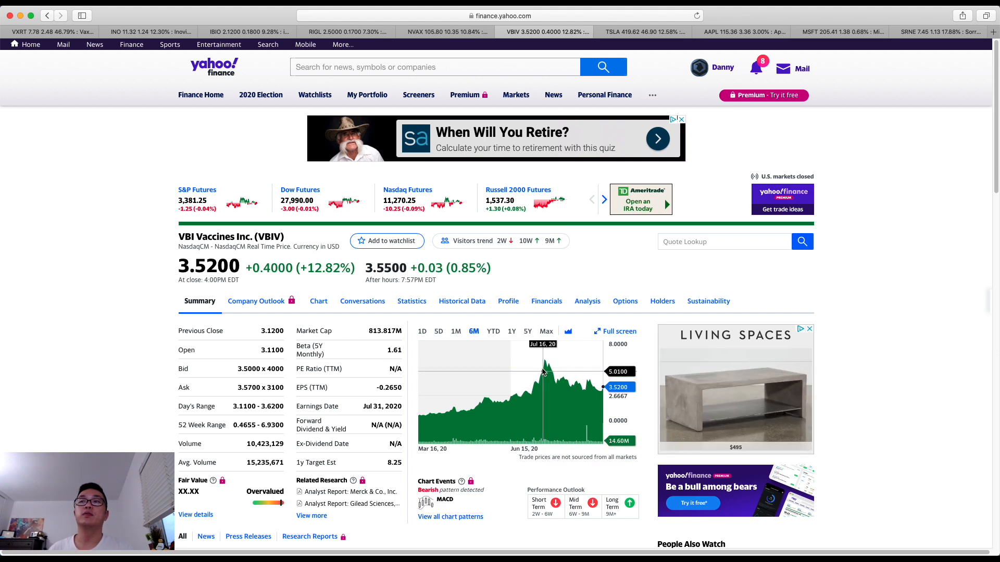
pyautogui.moveTo(604, 389)
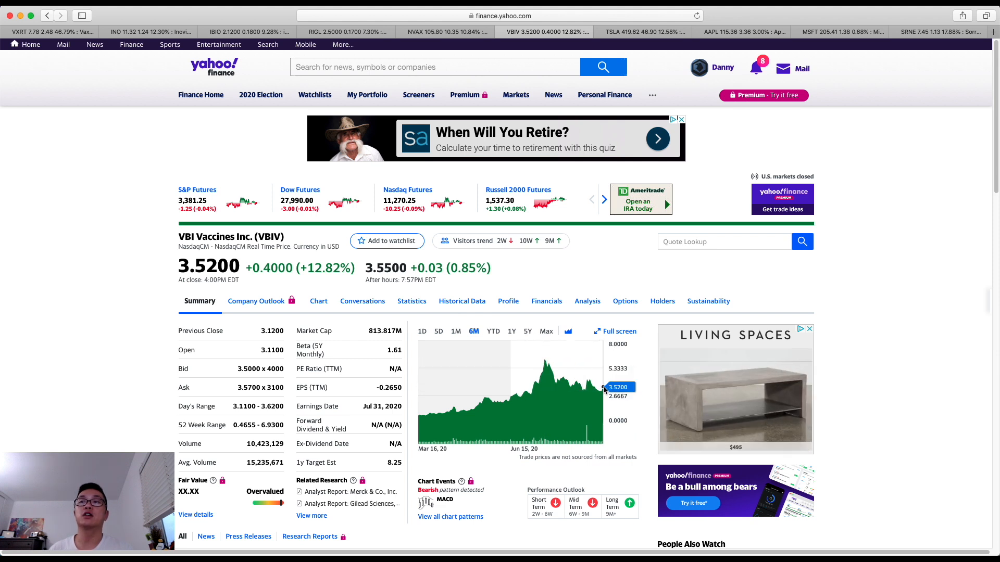
pyautogui.moveTo(535, 394)
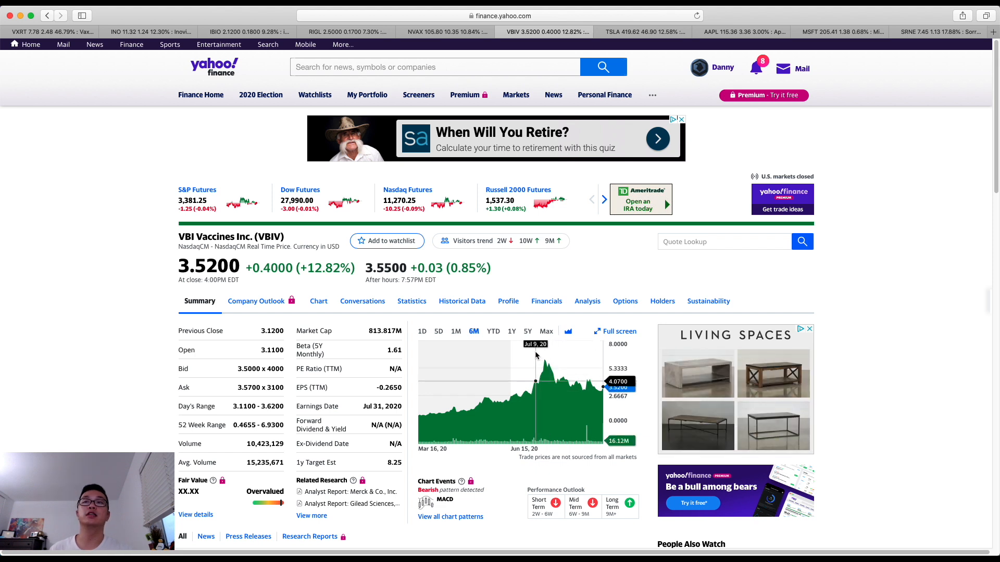
pyautogui.moveTo(663, 41)
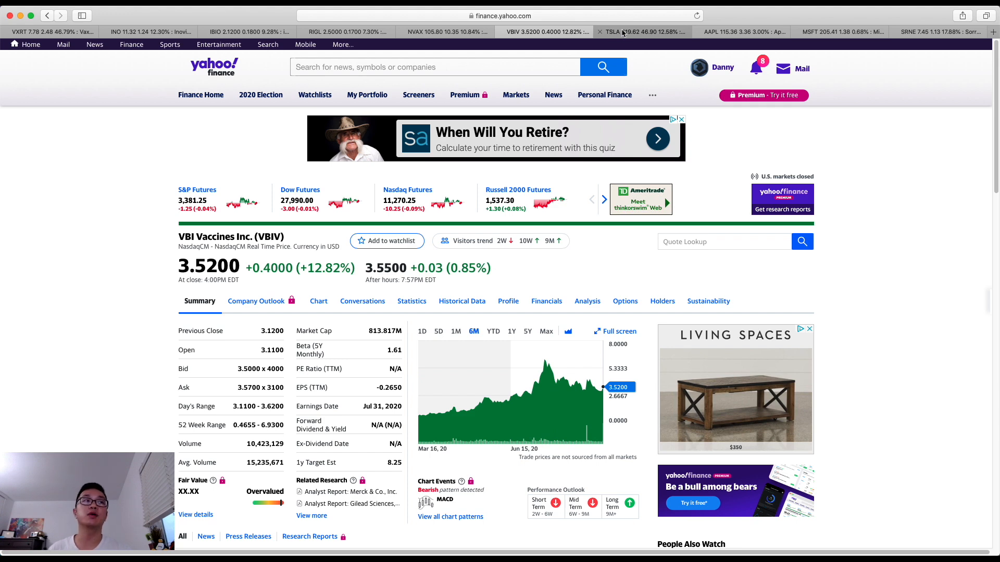
pyautogui.click(640, 31)
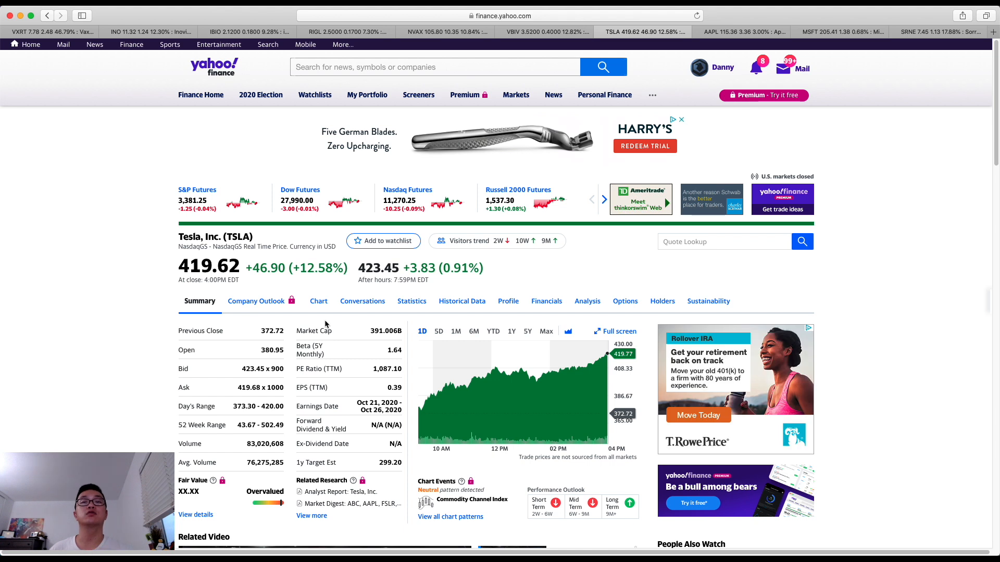
pyautogui.moveTo(317, 327)
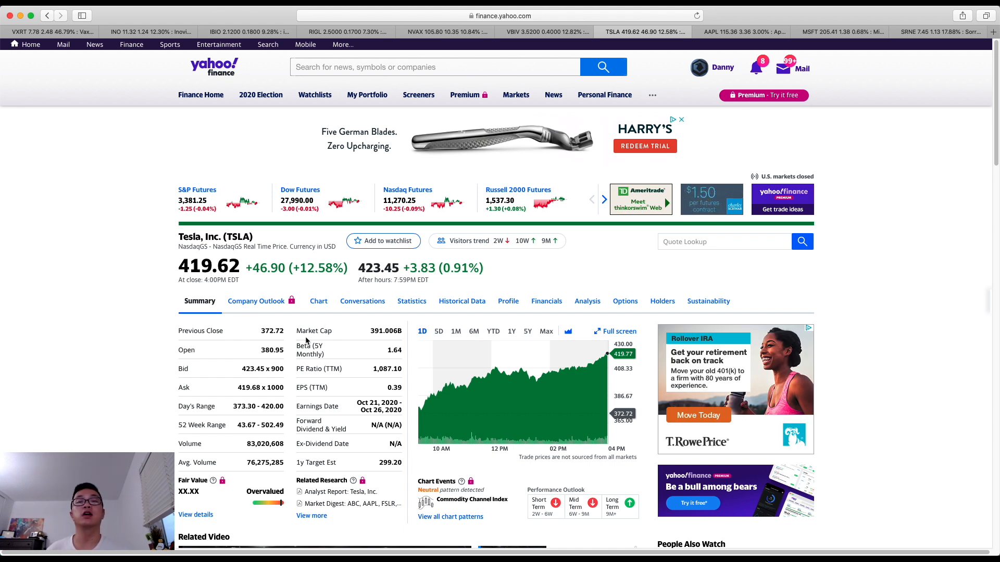
pyautogui.moveTo(420, 314)
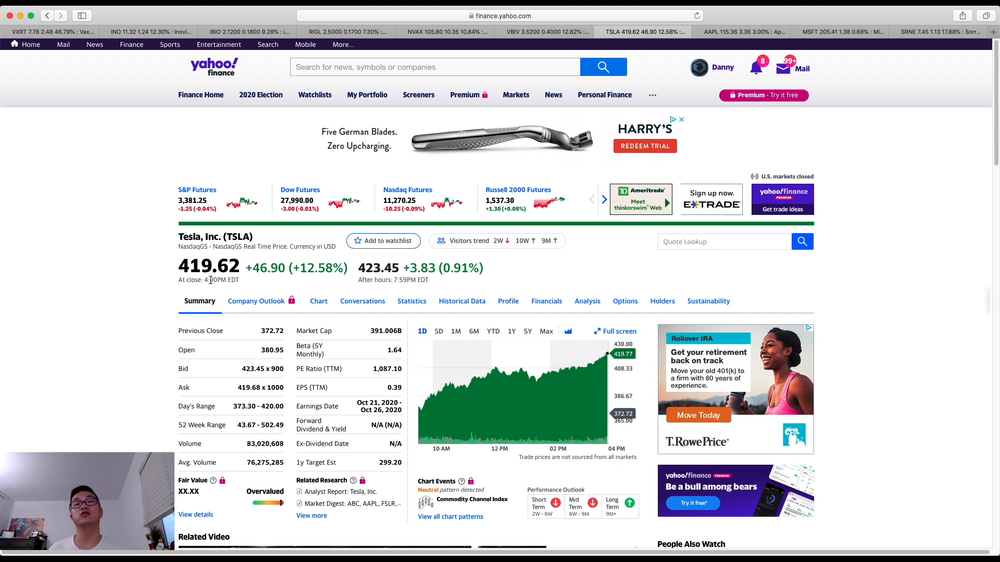
pyautogui.moveTo(303, 290)
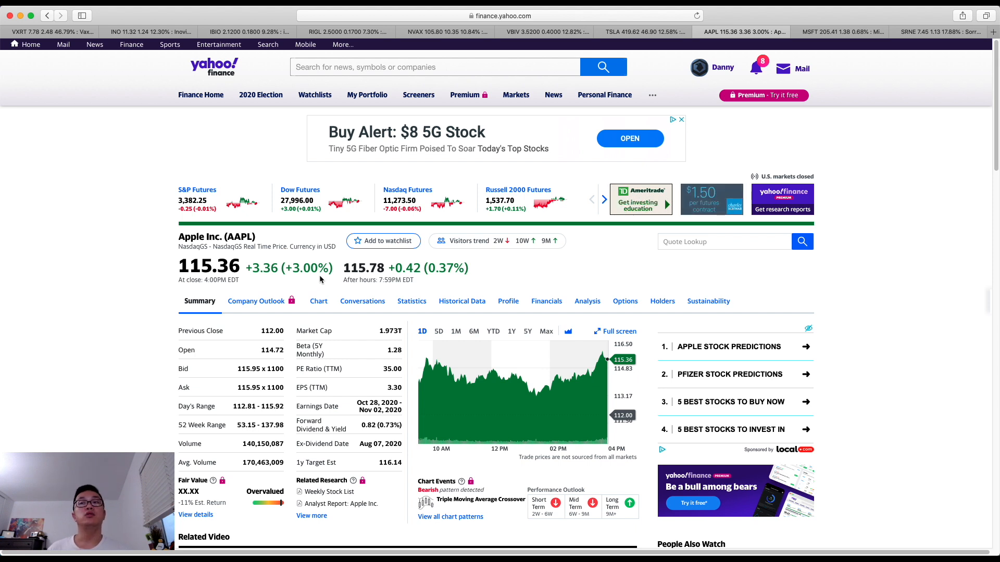
pyautogui.moveTo(385, 344)
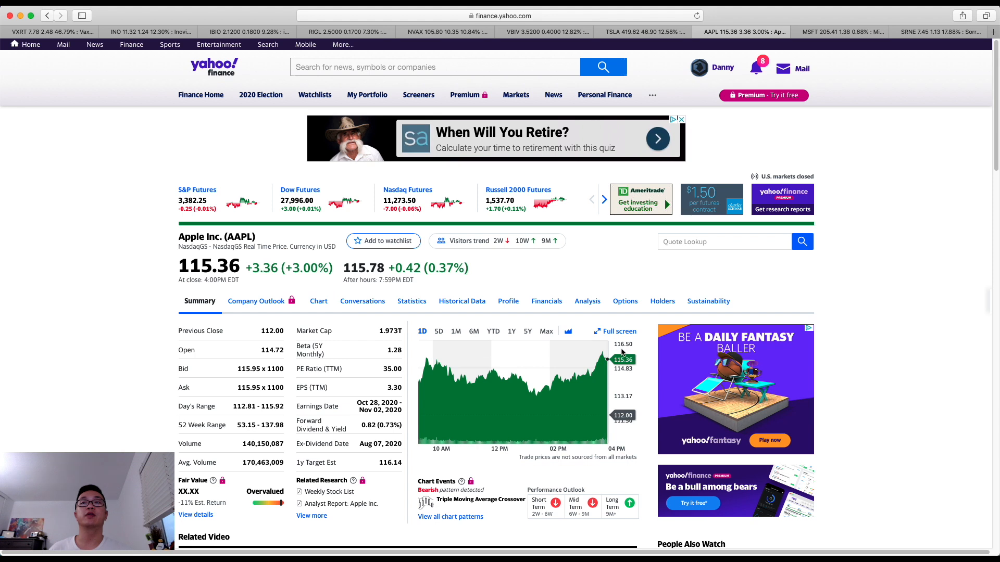
# Step: Set Apple's (AAPL) price chart range to one month
pyautogui.click(456, 331)
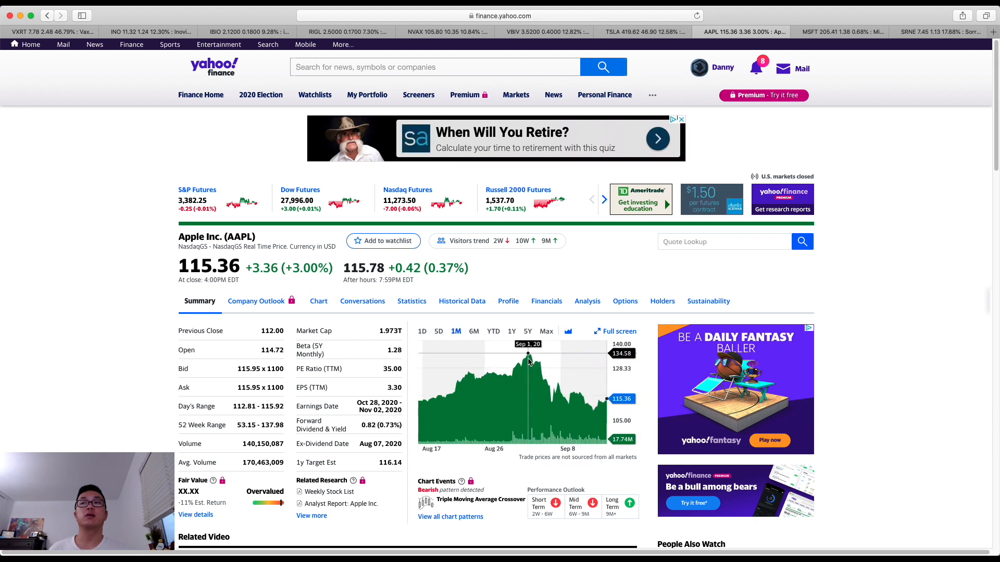
pyautogui.moveTo(592, 413)
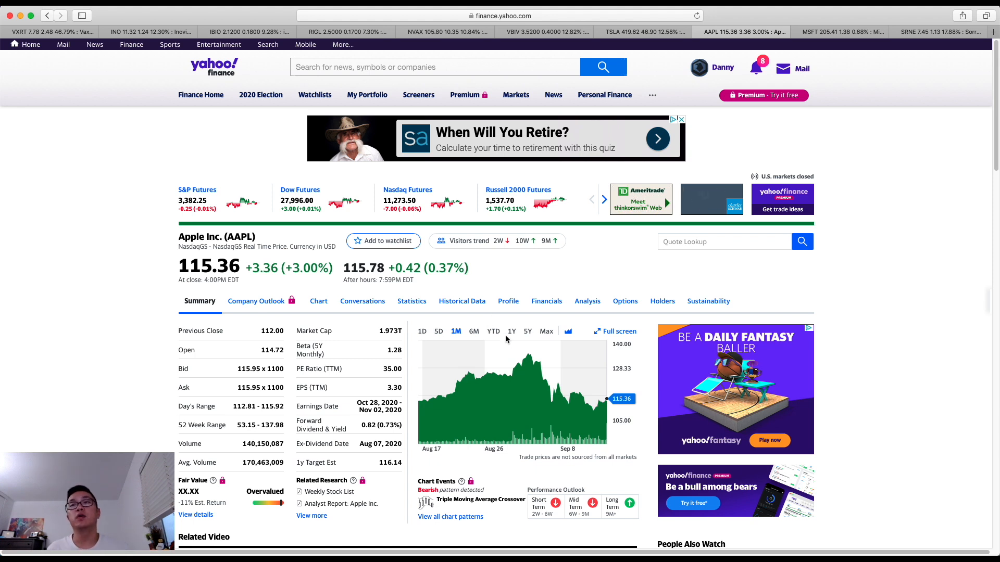
pyautogui.moveTo(529, 356)
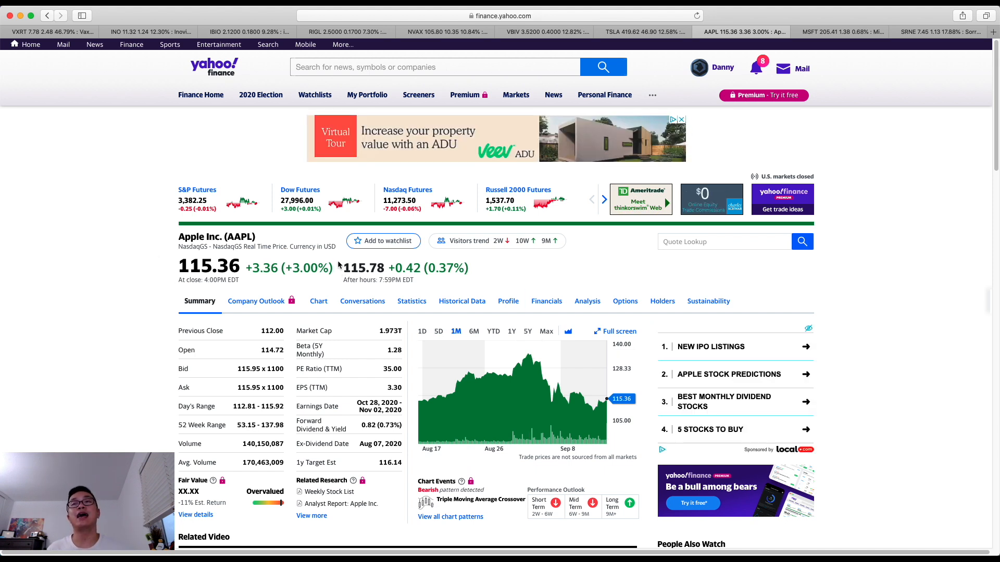
pyautogui.moveTo(481, 247)
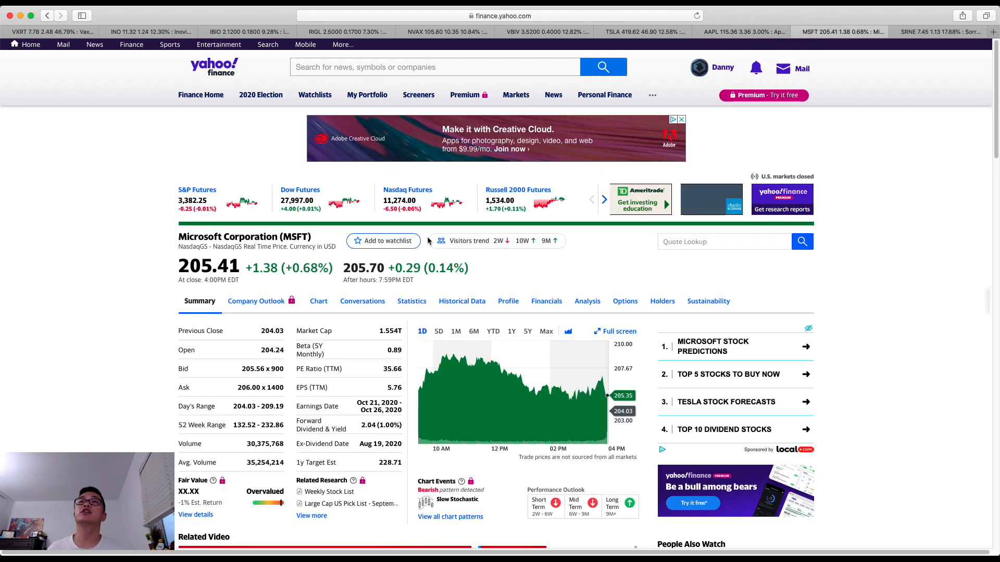
pyautogui.moveTo(158, 237)
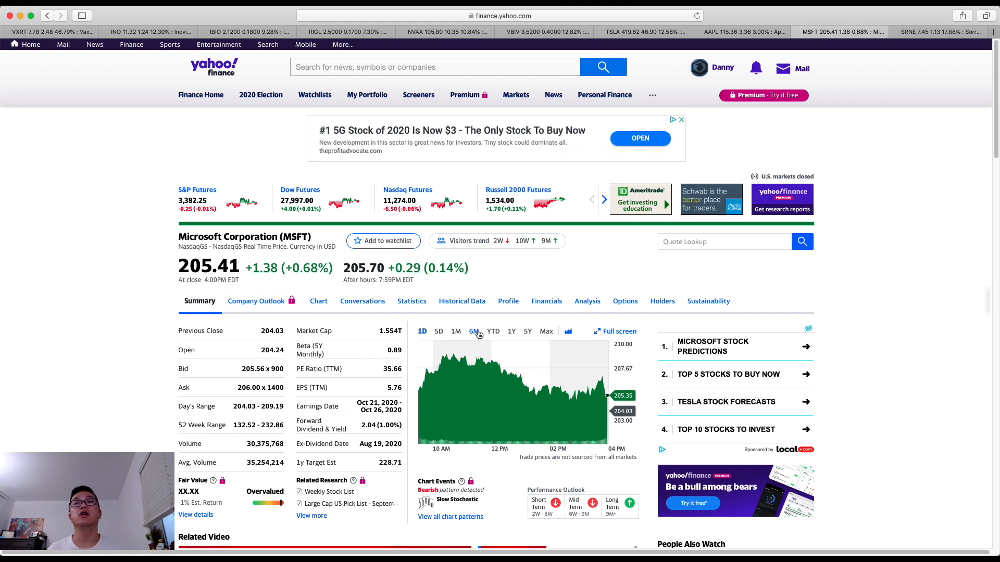
# Step: Set Microsoft's (MSFT) chart to six months, then move on to Sorrento Therapeutics (SRNE)
pyautogui.click(473, 331)
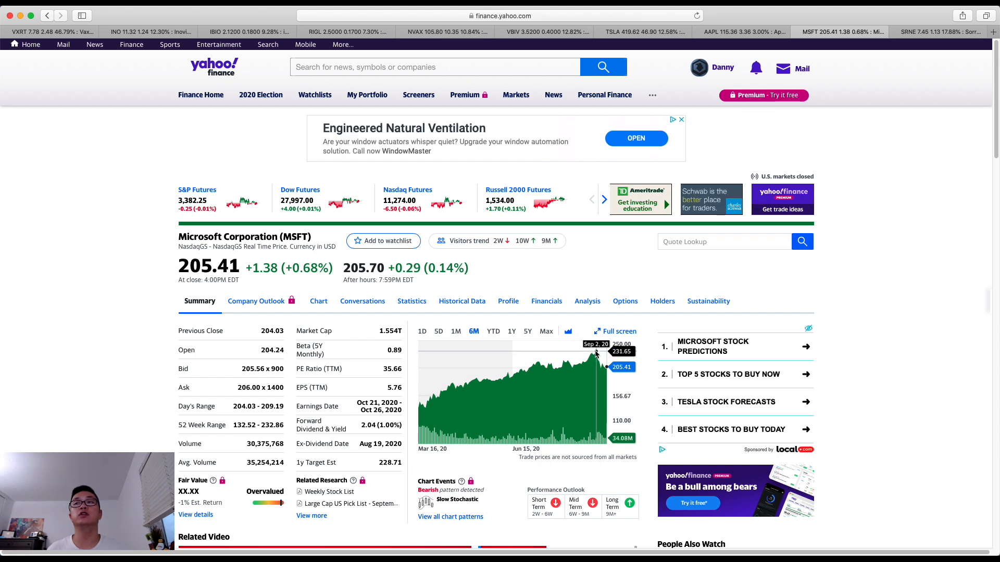
pyautogui.moveTo(604, 369)
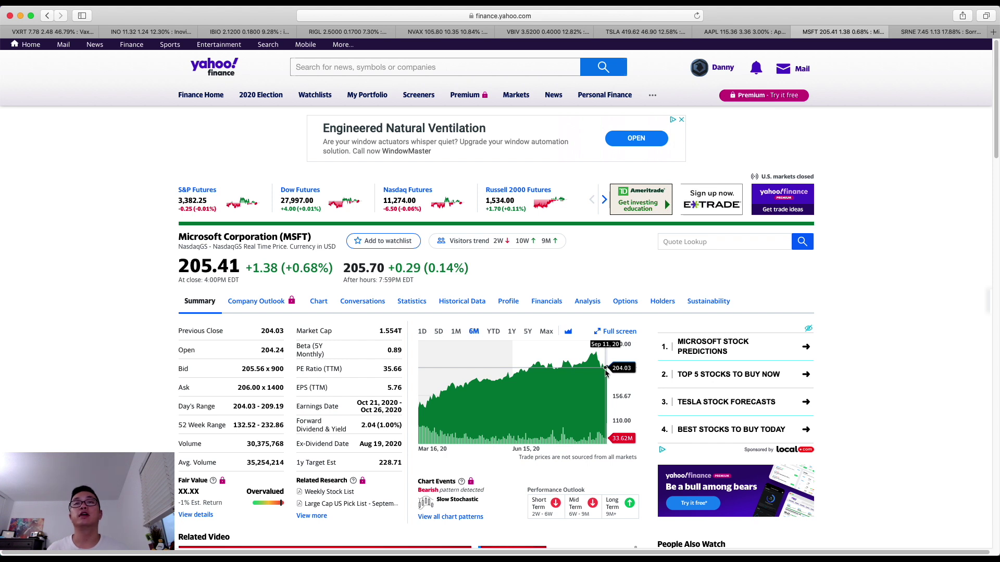
pyautogui.moveTo(605, 373)
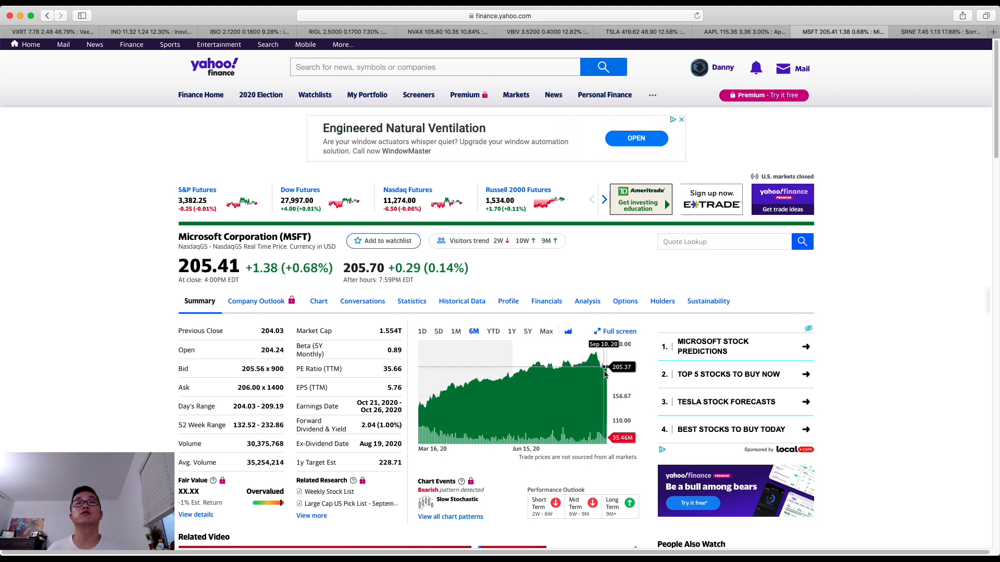
pyautogui.moveTo(615, 361)
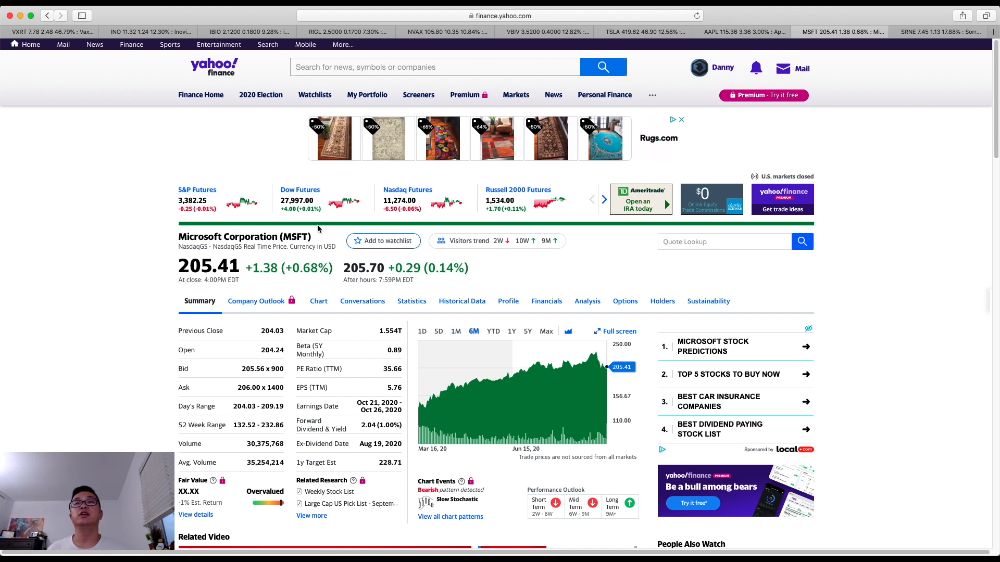
pyautogui.moveTo(718, 196)
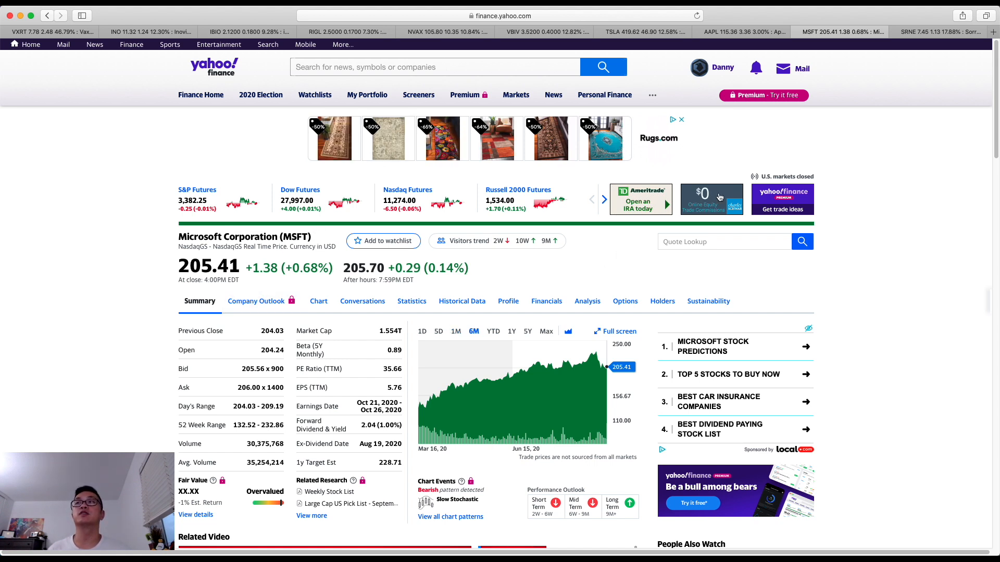
pyautogui.click(939, 32)
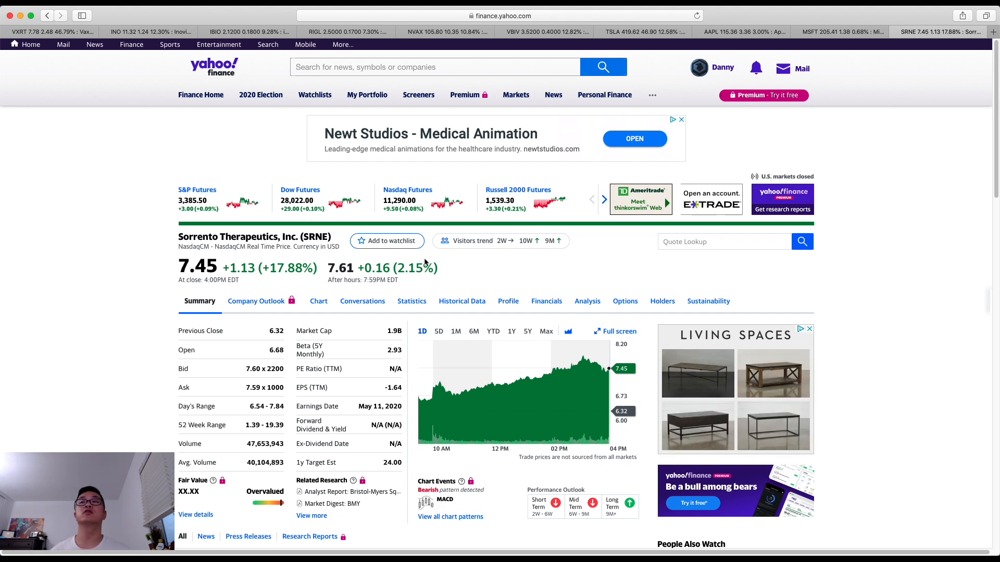
pyautogui.moveTo(421, 398)
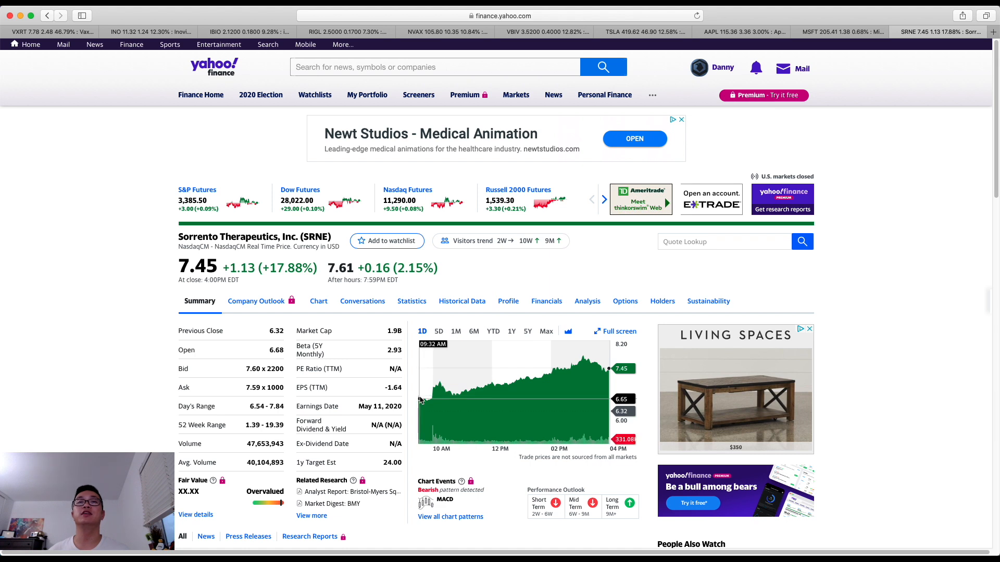
pyautogui.moveTo(585, 369)
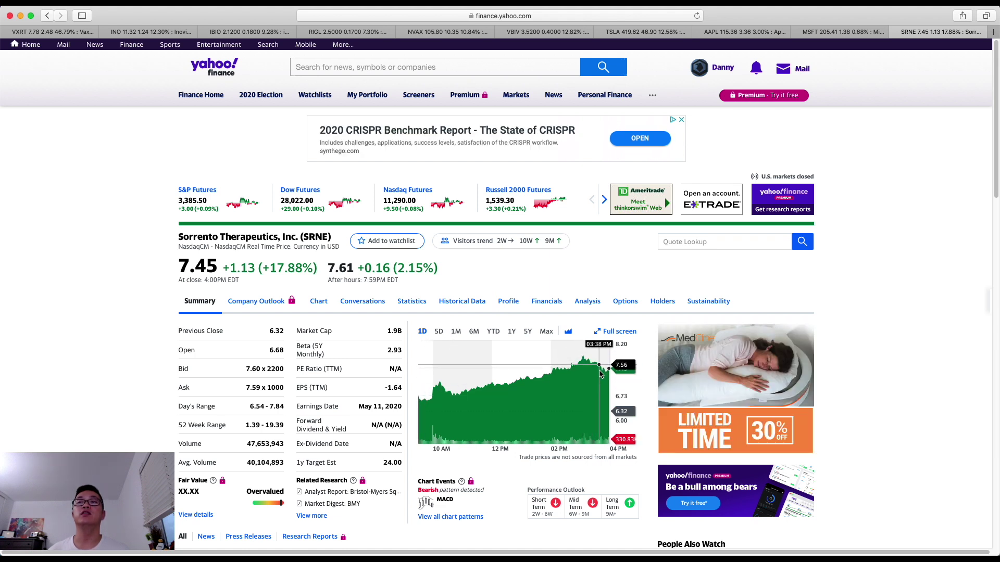
pyautogui.moveTo(608, 385)
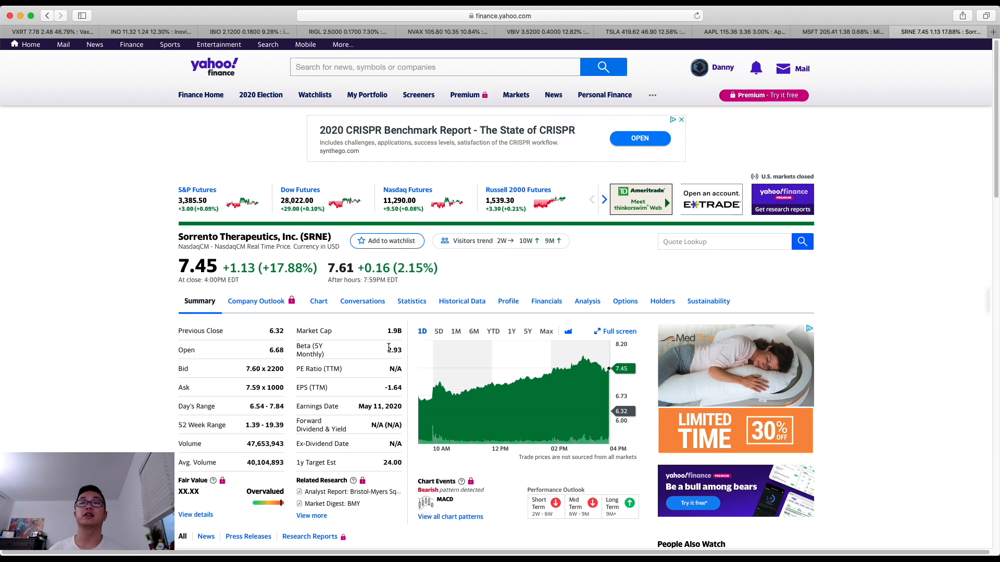
# Step: Set Sorrento Therapeutics' (SRNE) price chart range to six months
pyautogui.click(472, 331)
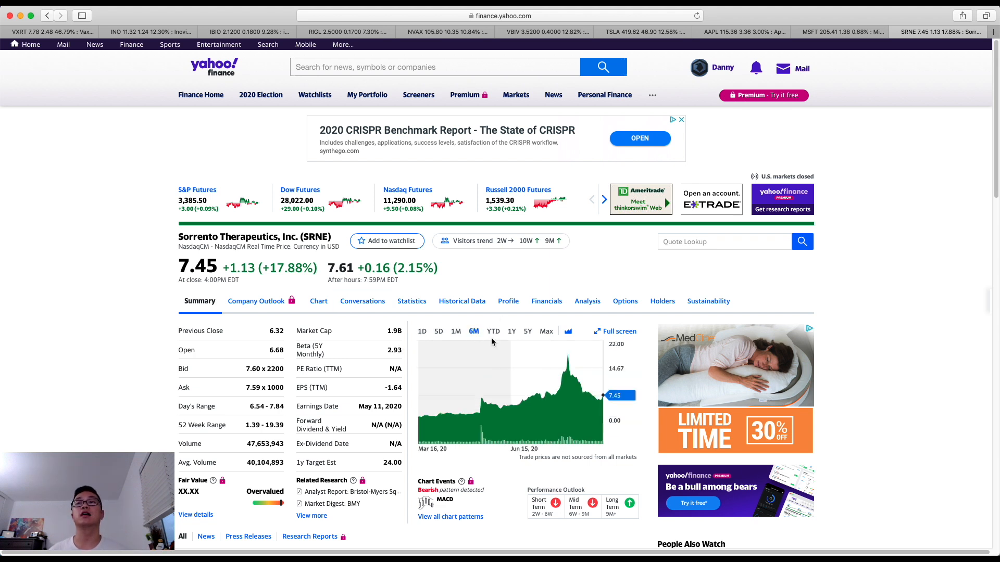
pyautogui.moveTo(568, 354)
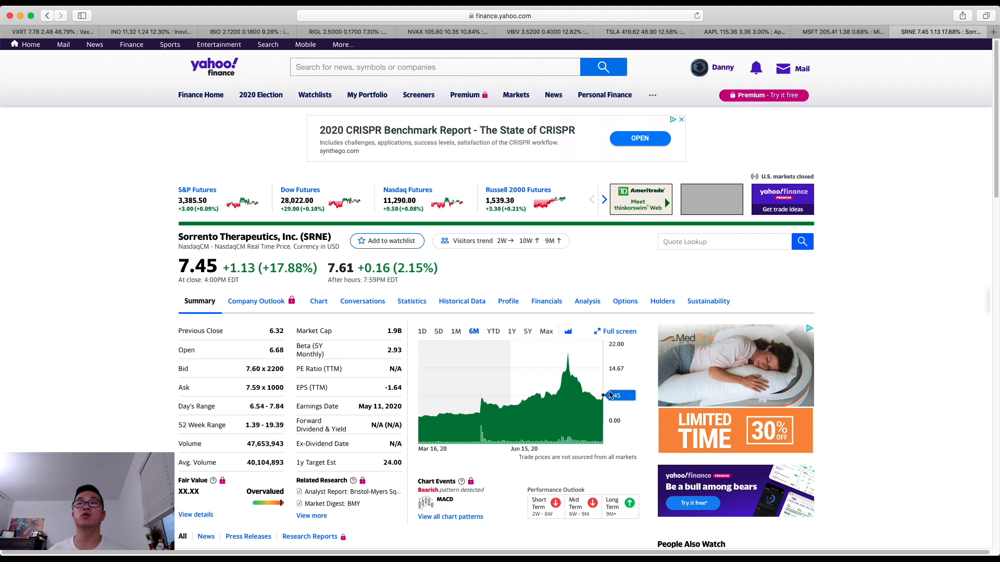
pyautogui.moveTo(619, 378)
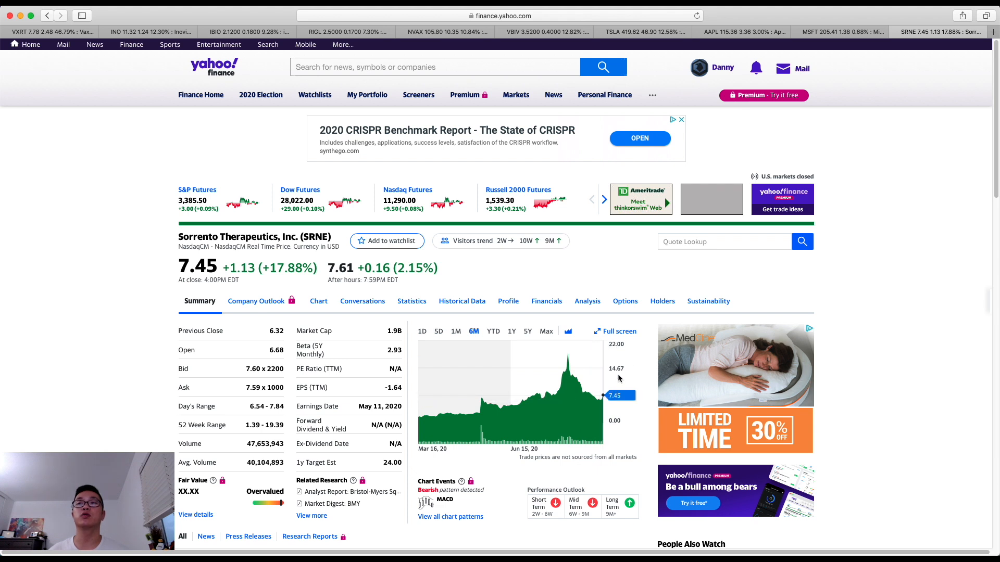
pyautogui.moveTo(606, 418)
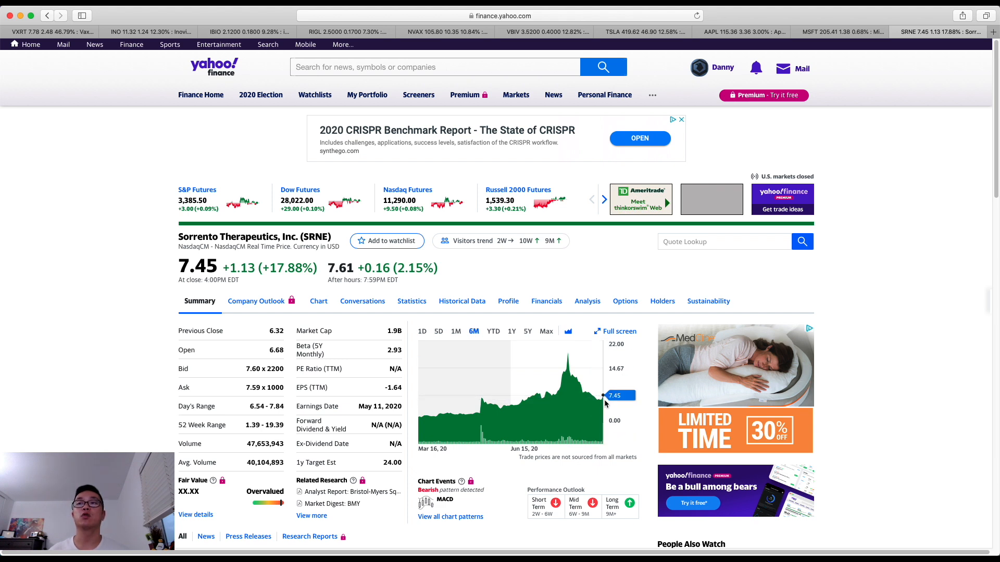
pyautogui.moveTo(617, 376)
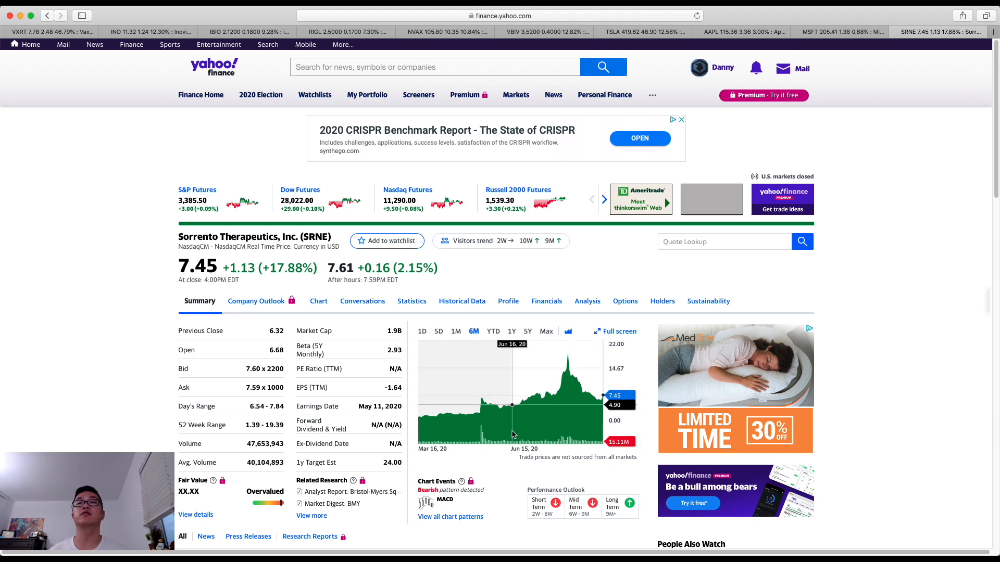
pyautogui.moveTo(516, 426)
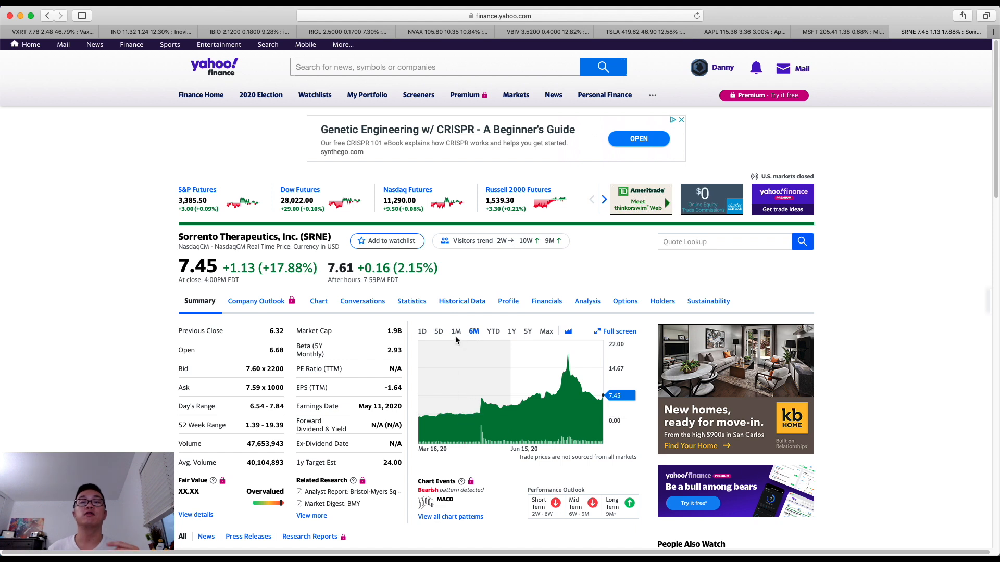
pyautogui.moveTo(358, 318)
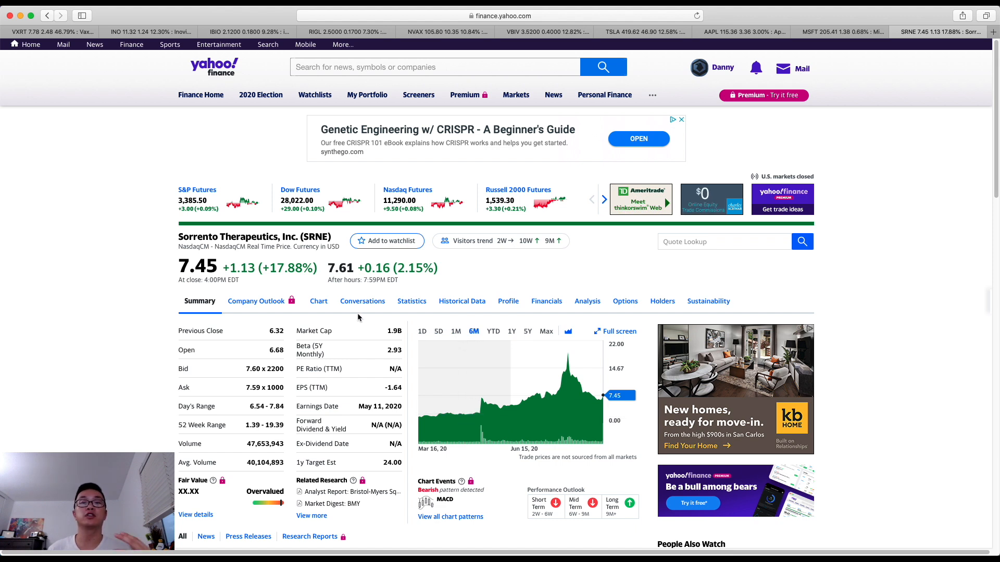
pyautogui.moveTo(45, 56)
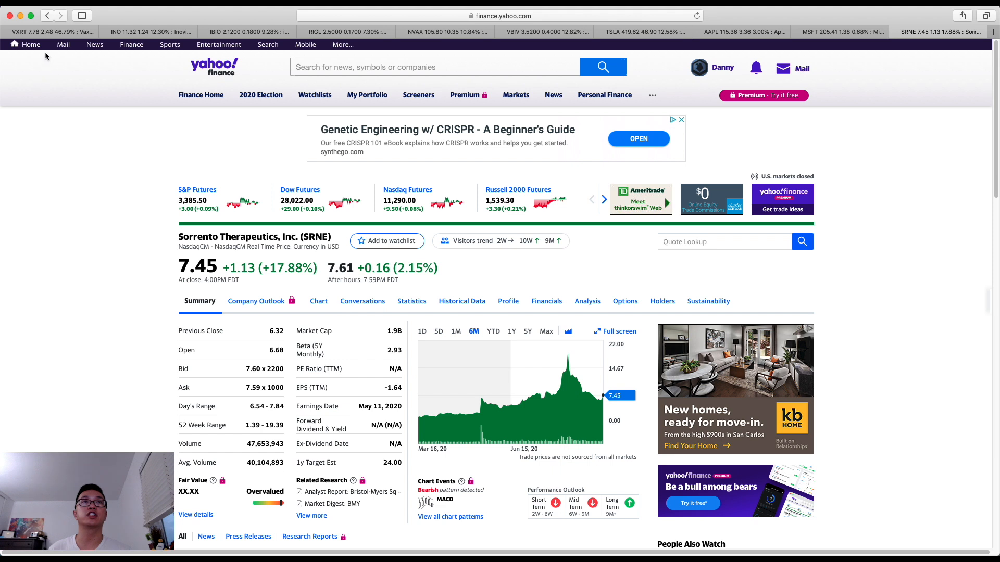
pyautogui.moveTo(70, 73)
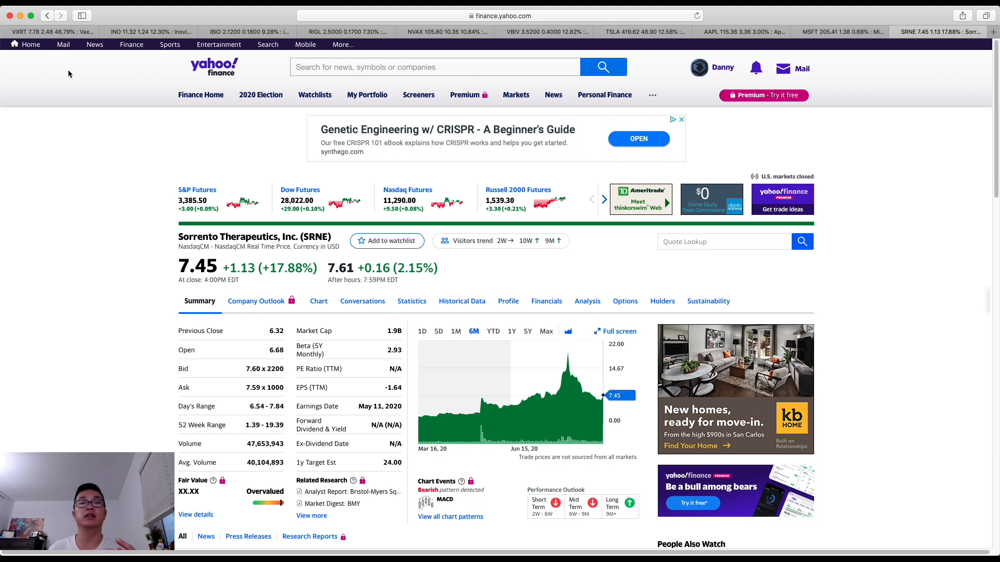